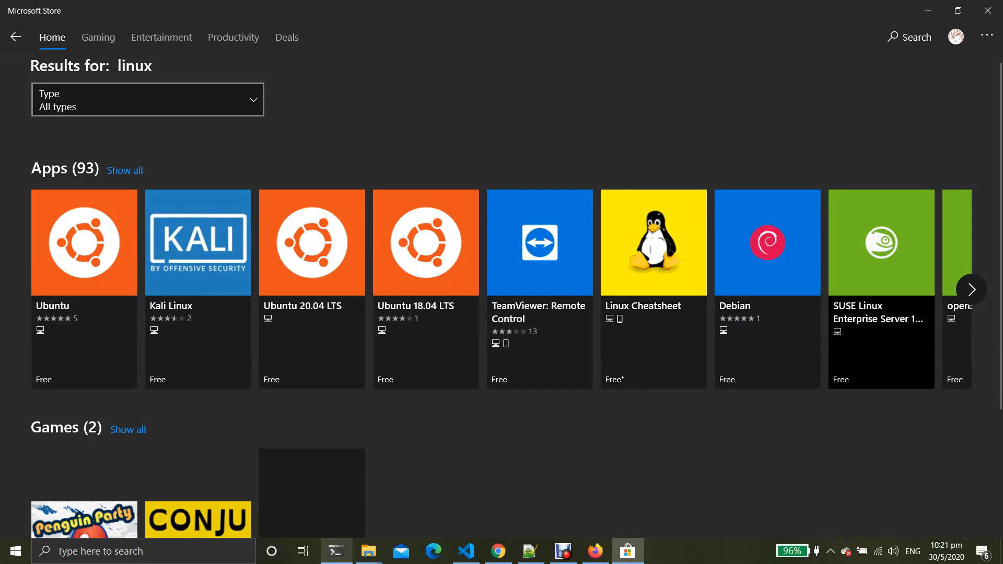
# Page the Linux Apps row right then left to see more distributions like Debian and openSUSE.
pyautogui.click(971, 289)
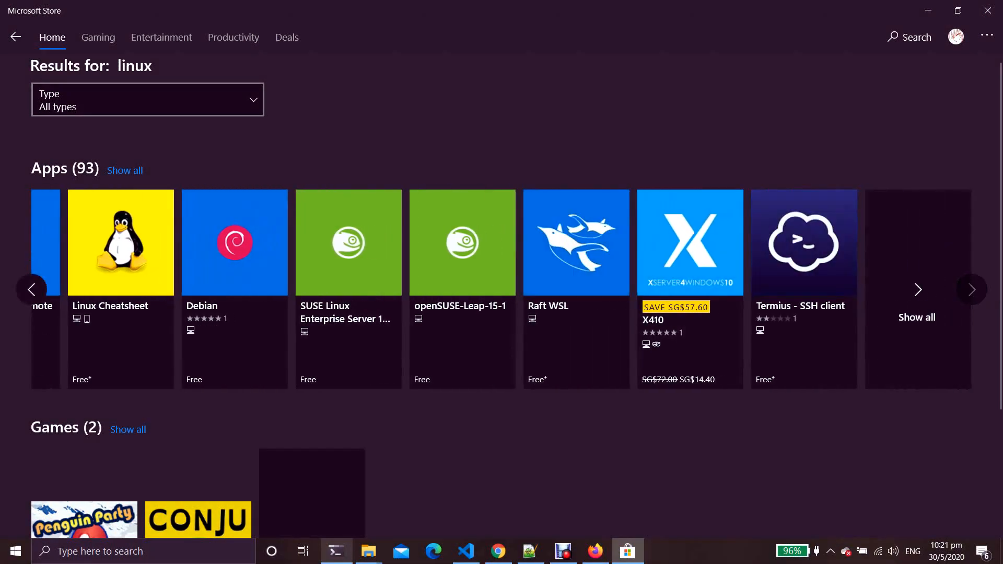
pyautogui.click(31, 289)
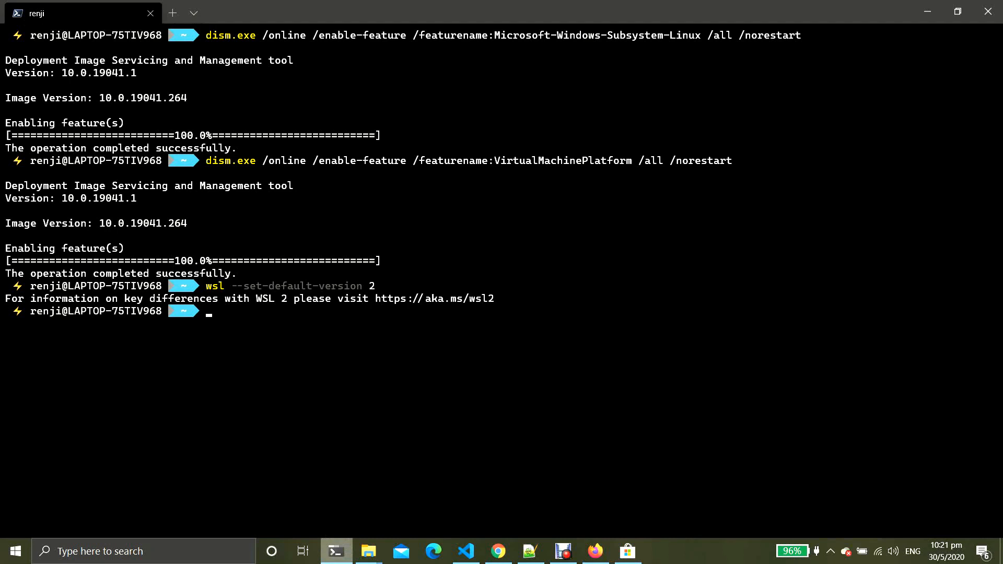
# Launch the Debian distro from the terminal and clear the screen.
pyautogui.write('debain')
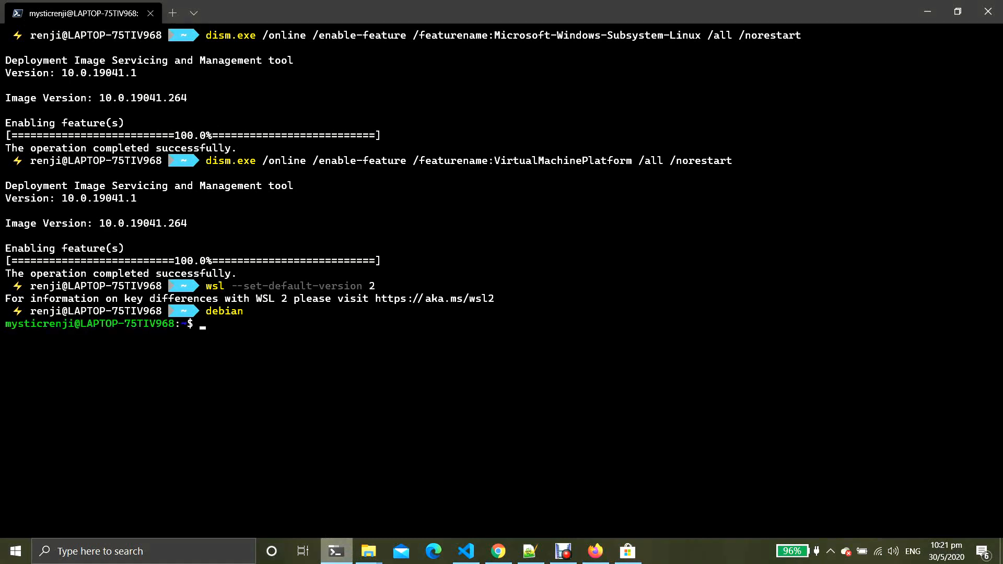
pyautogui.write('clear')
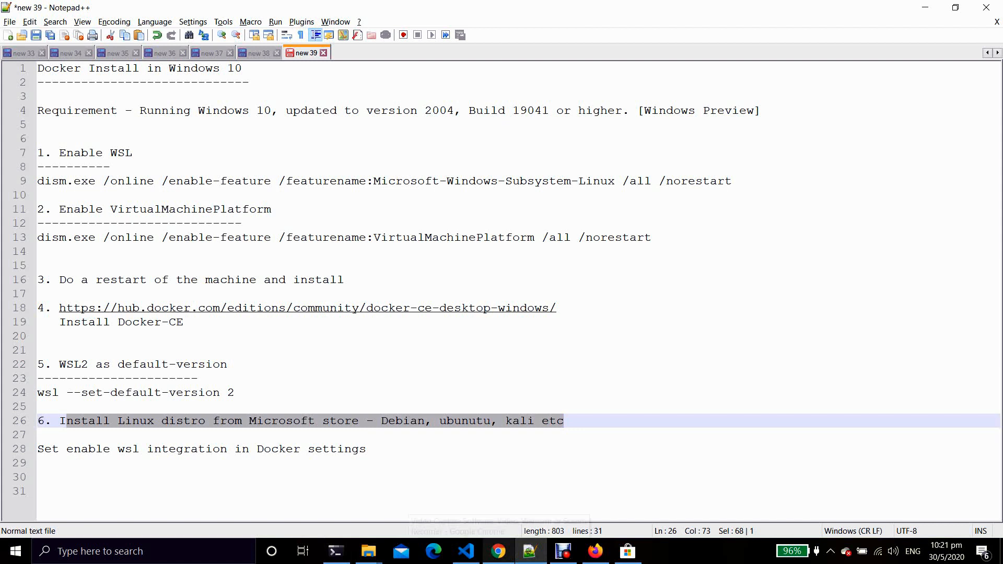
# Go to line 28 of the notes, 'Set enable wsl integration in Docker settings'.
pyautogui.click(213, 449)
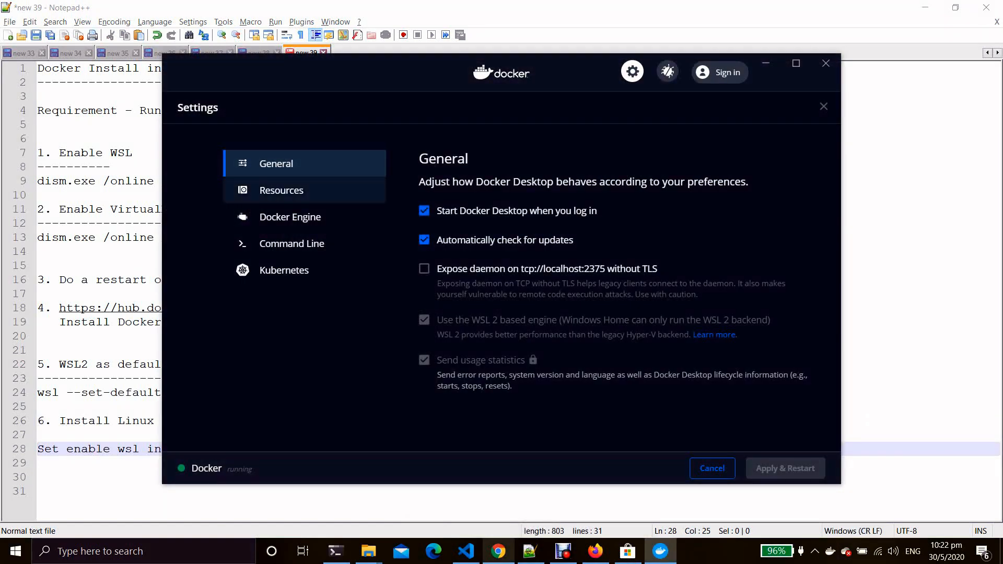
# Show the WSL Integration options under Resources in Docker Desktop settings.
pyautogui.click(281, 190)
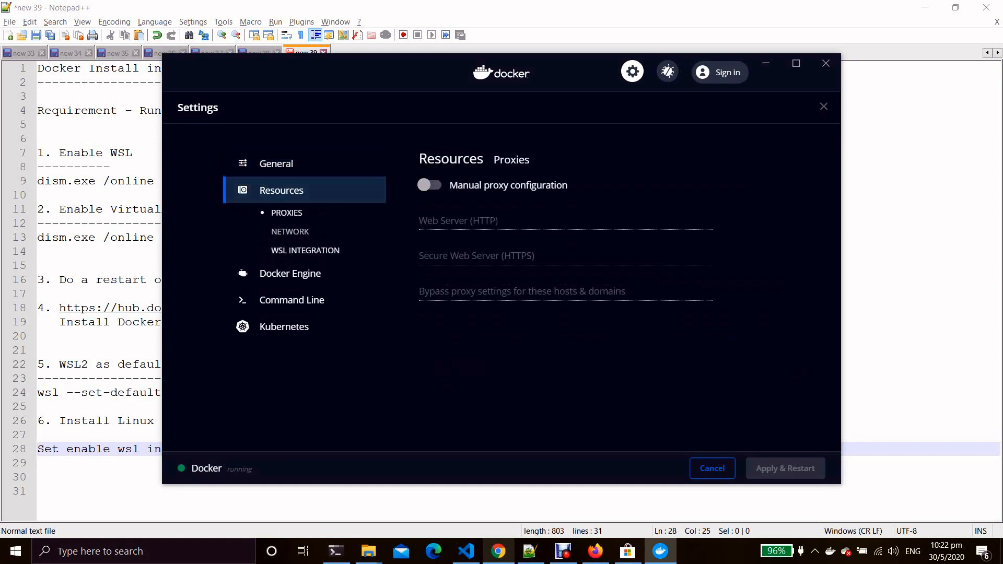
pyautogui.click(305, 251)
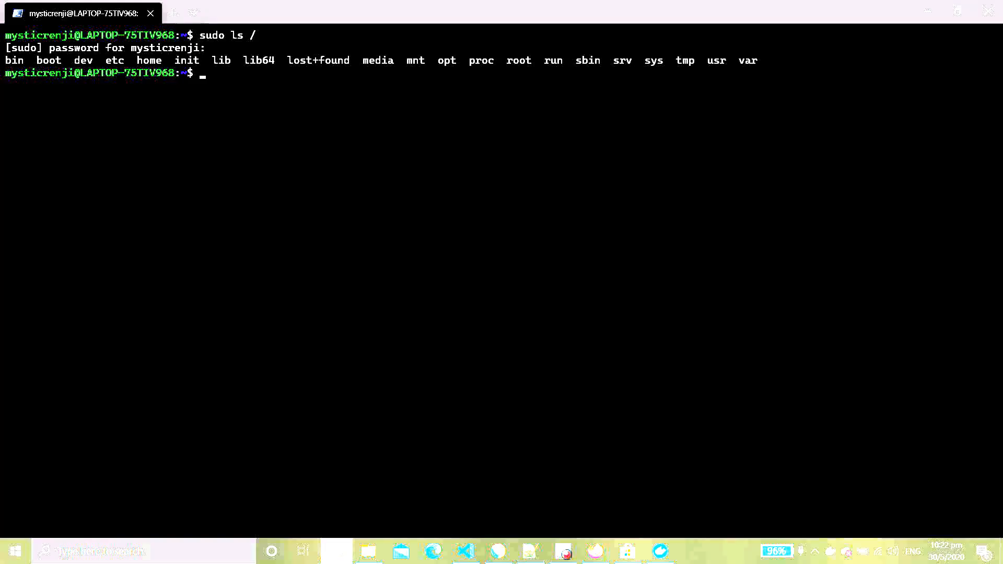
# Run docker ps for an empty container list, then start entering docker run hello-world.
pyautogui.write('docker ps')
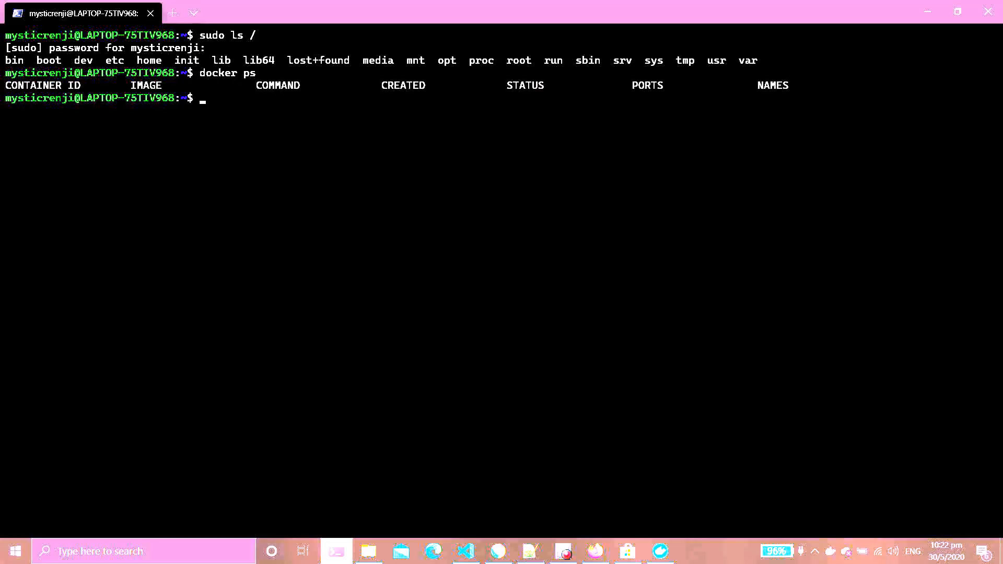
pyautogui.write('do')
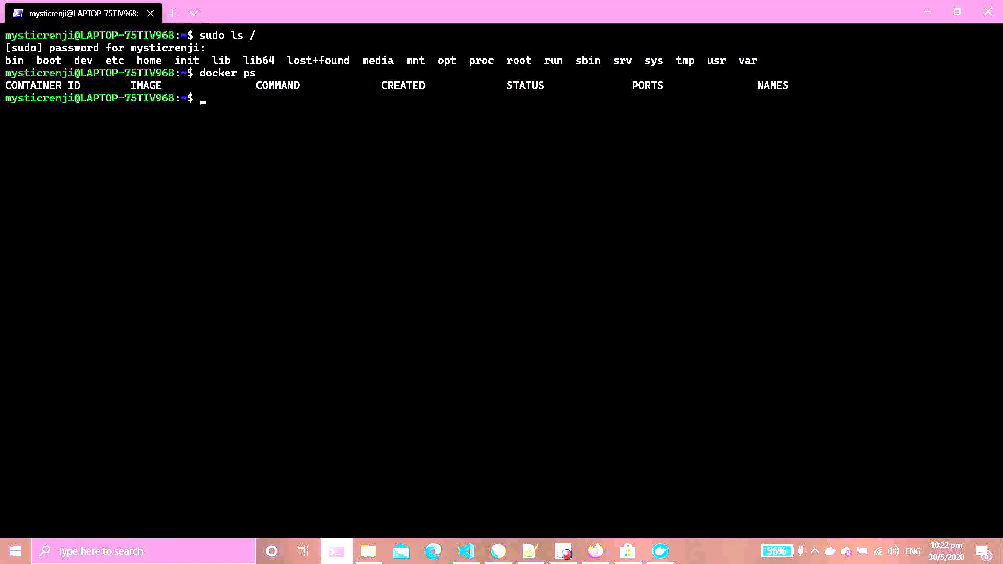
pyautogui.write('docker ru')
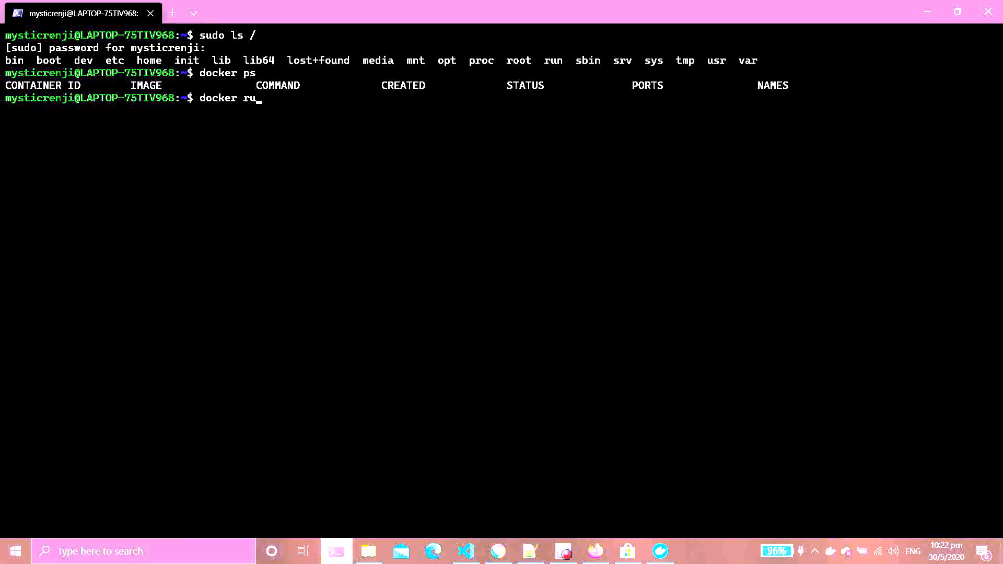
pyautogui.write('n hello-')
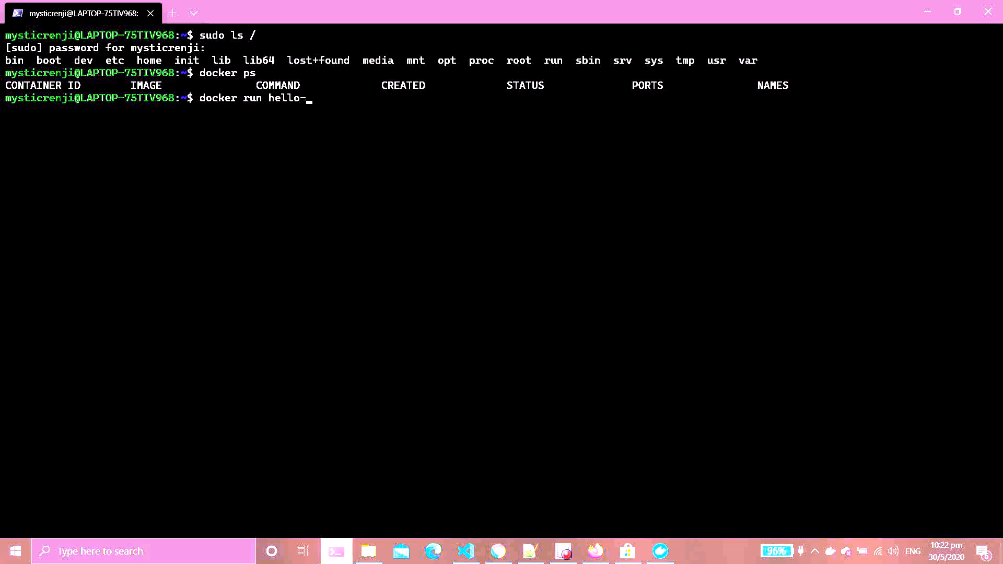